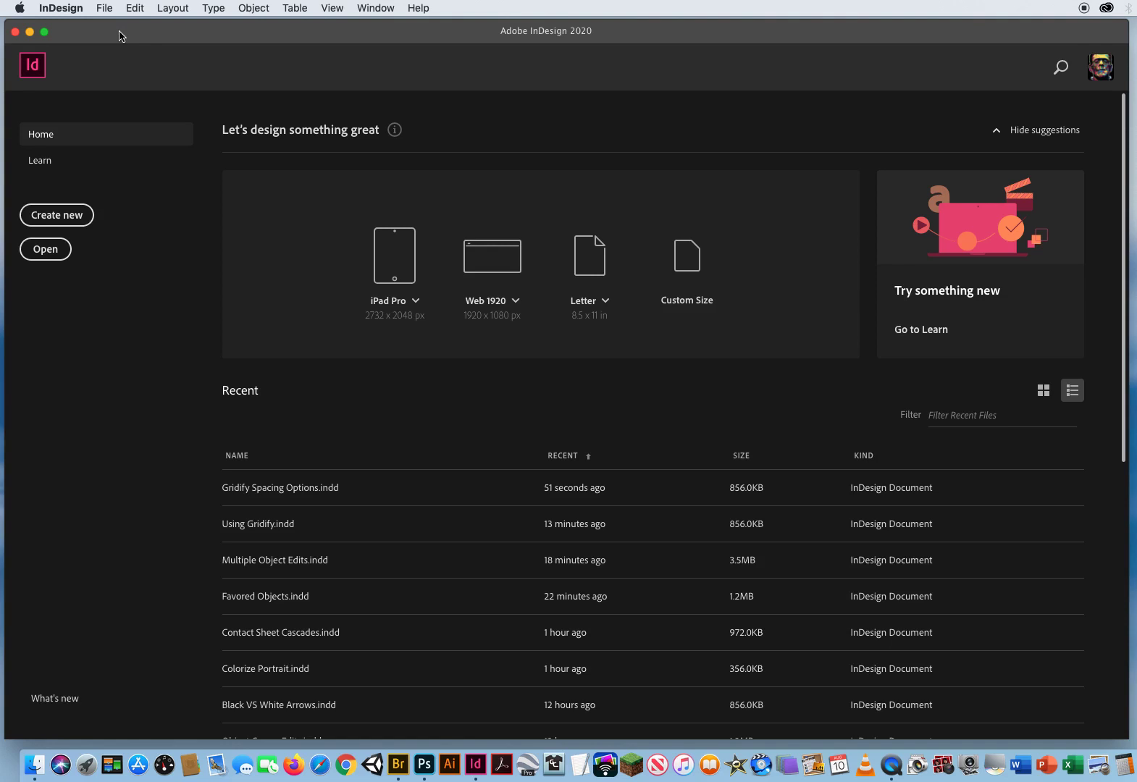
Open Gridify Spacing Options.indd from the 21 Gridify Spacing folder via File > Open
click(104, 9)
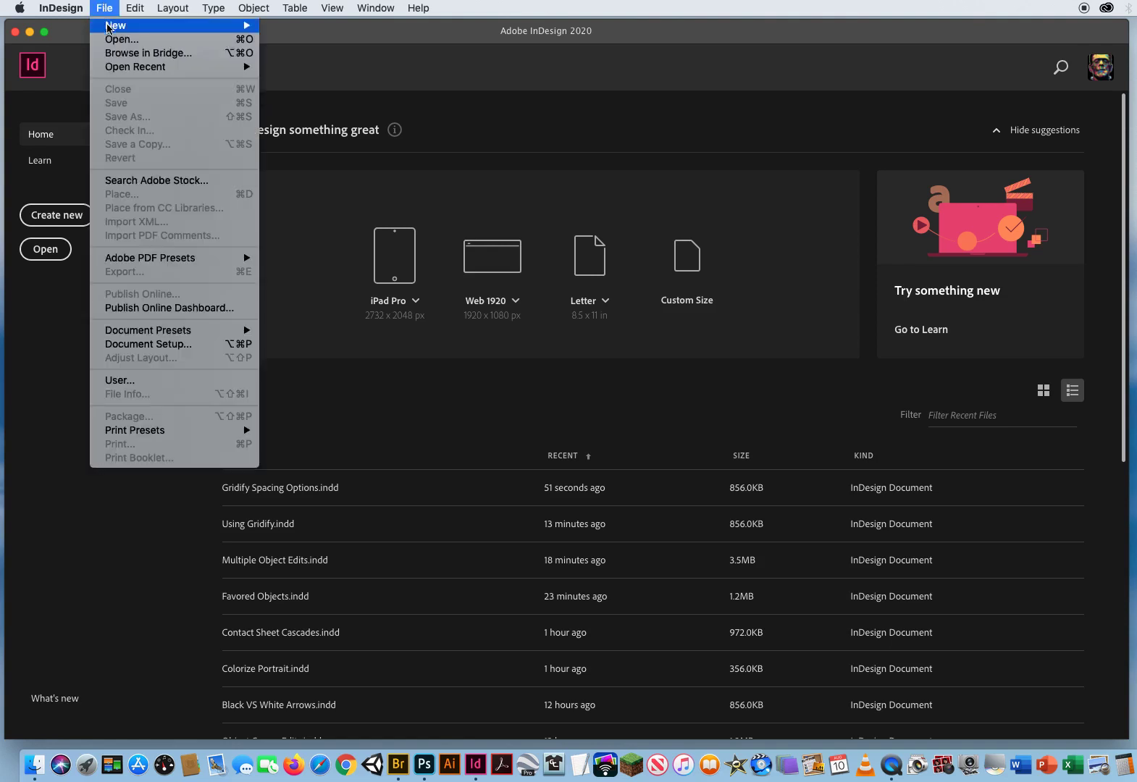
click(122, 40)
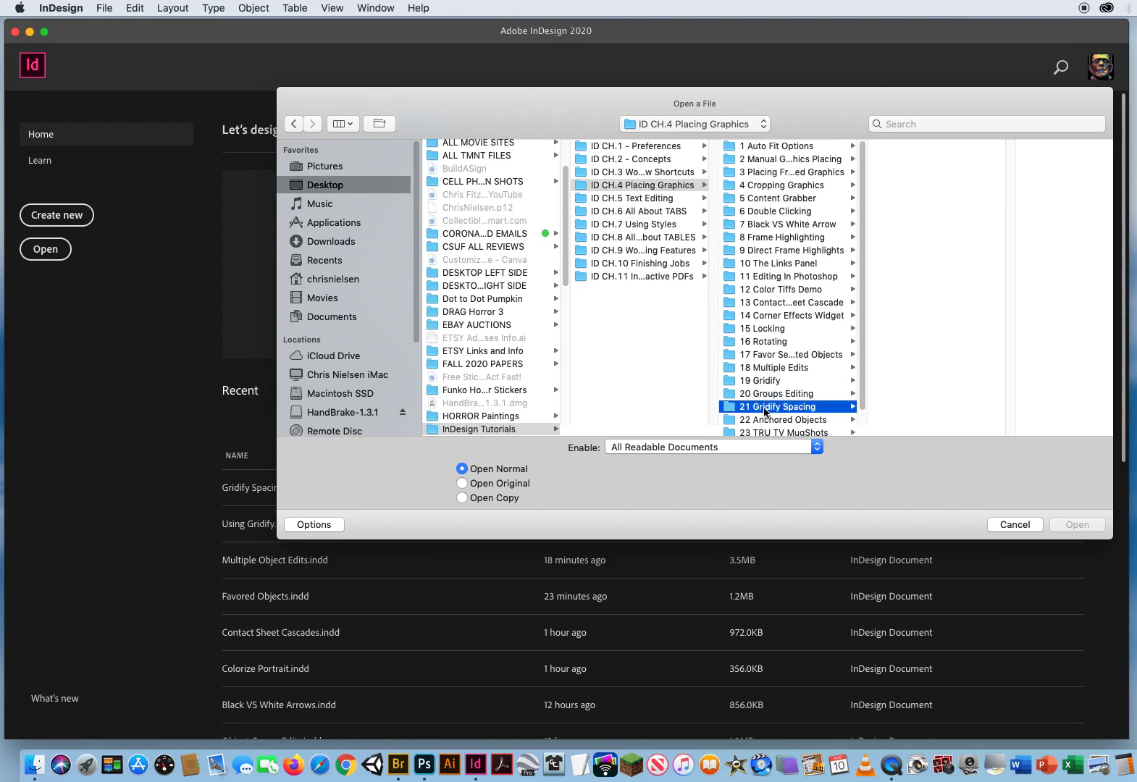
double_click(777, 406)
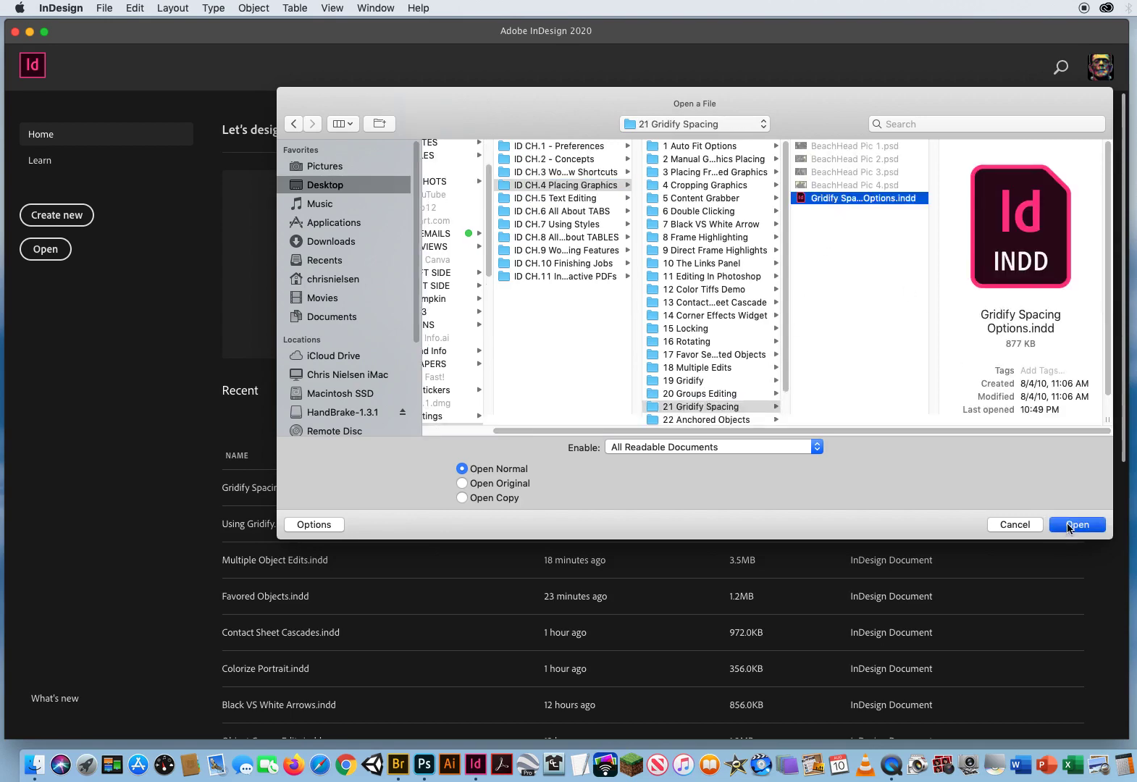
click(1076, 524)
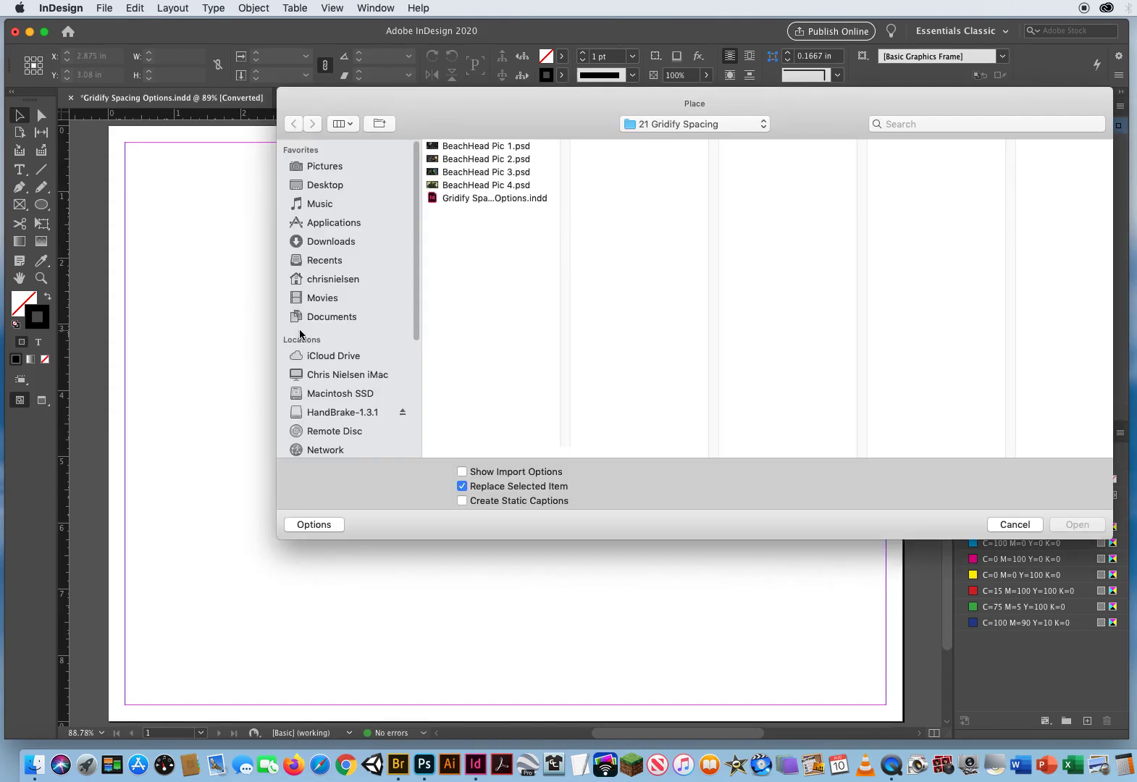
Load BeachHead Pic 1–4 from the 21 Gridify Spacing folder into the place cursor
click(692, 125)
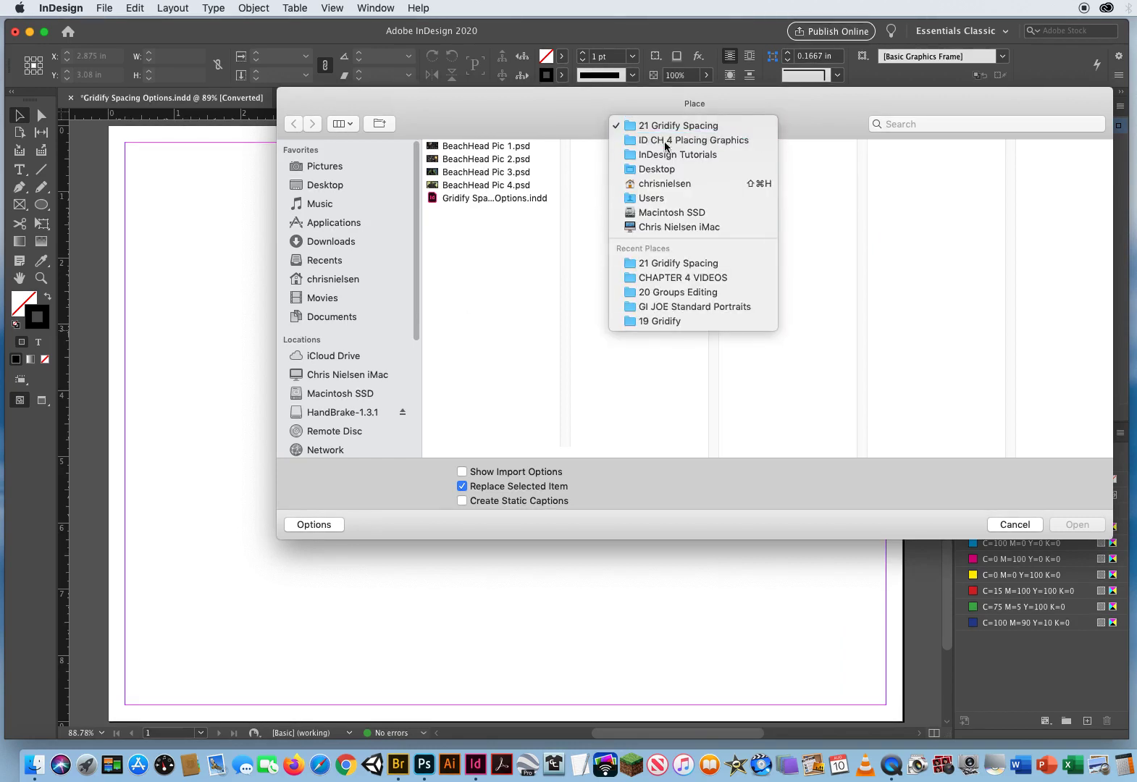
click(678, 125)
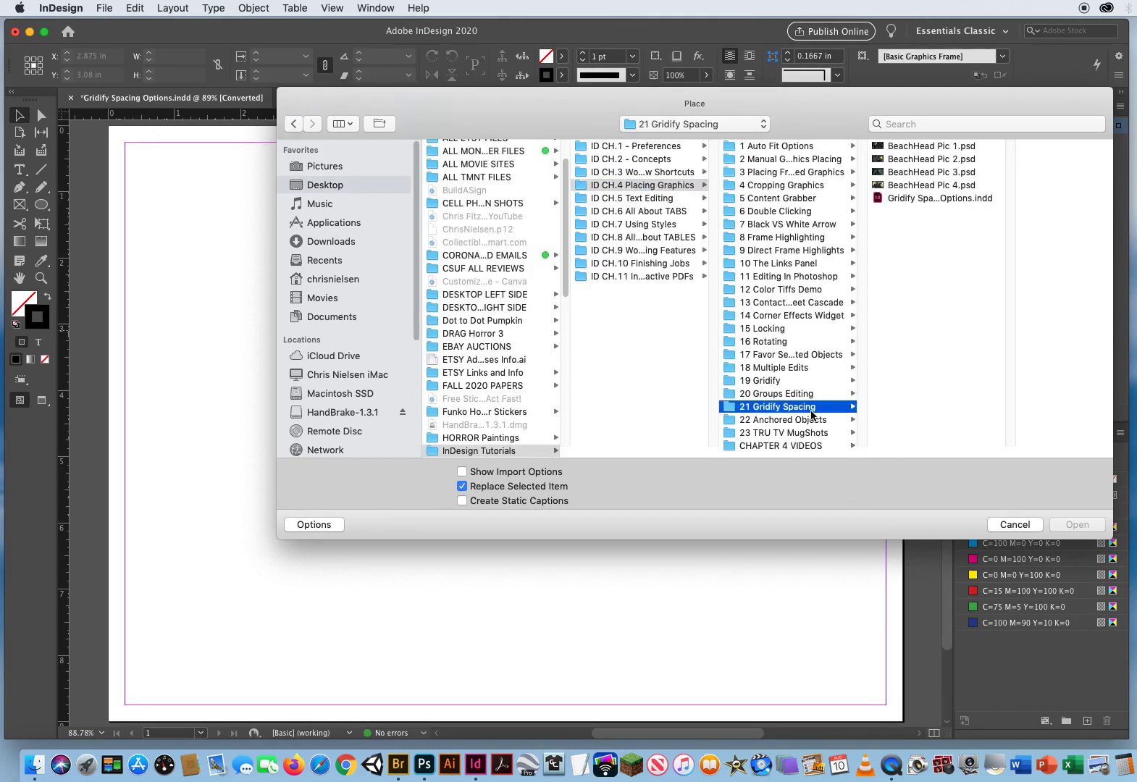
click(933, 159)
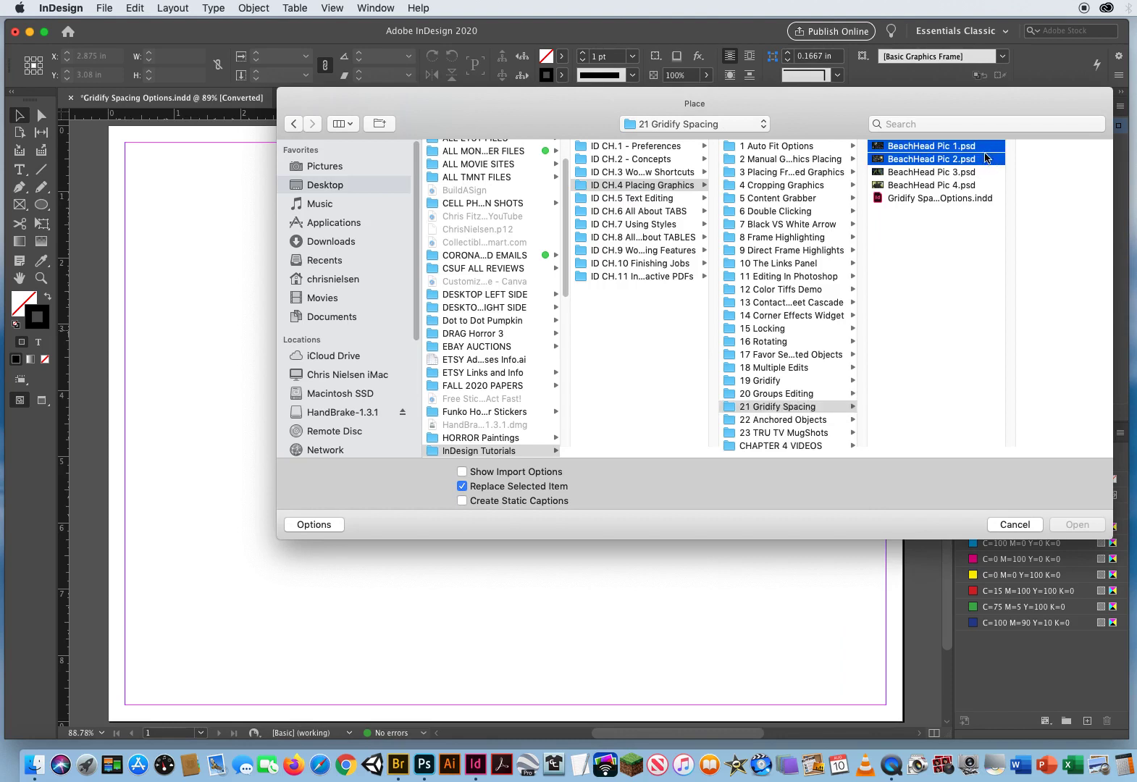
click(935, 186)
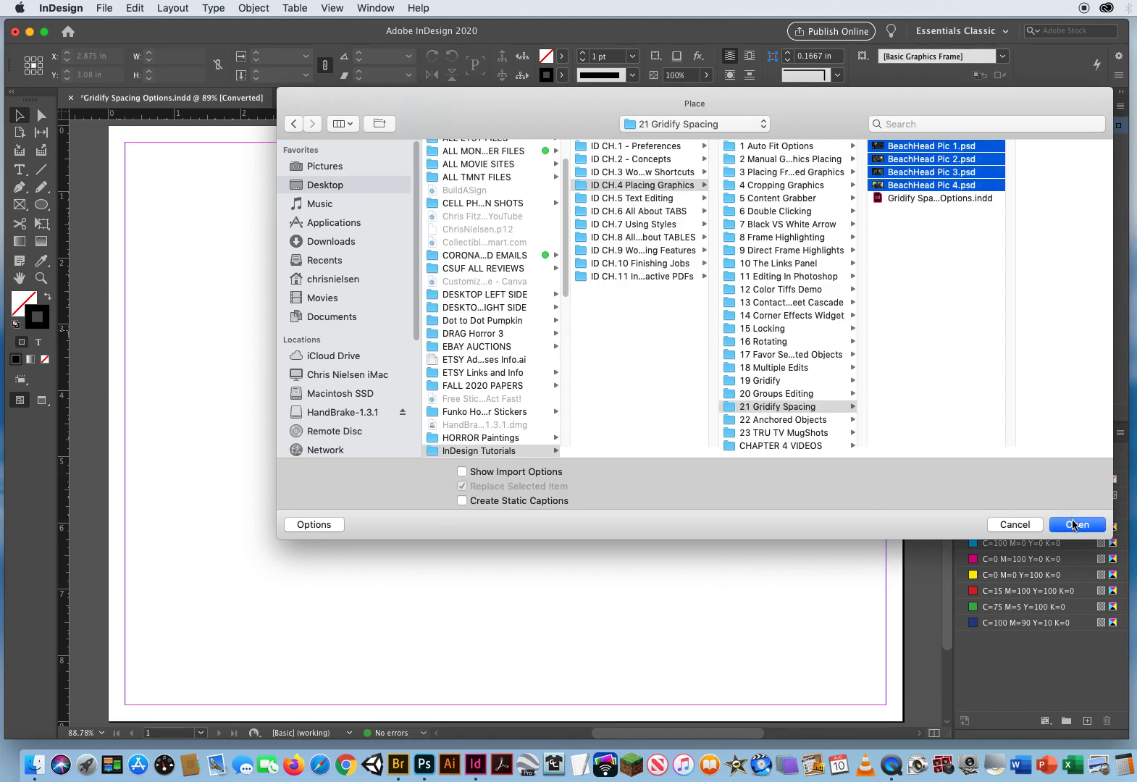
click(1077, 524)
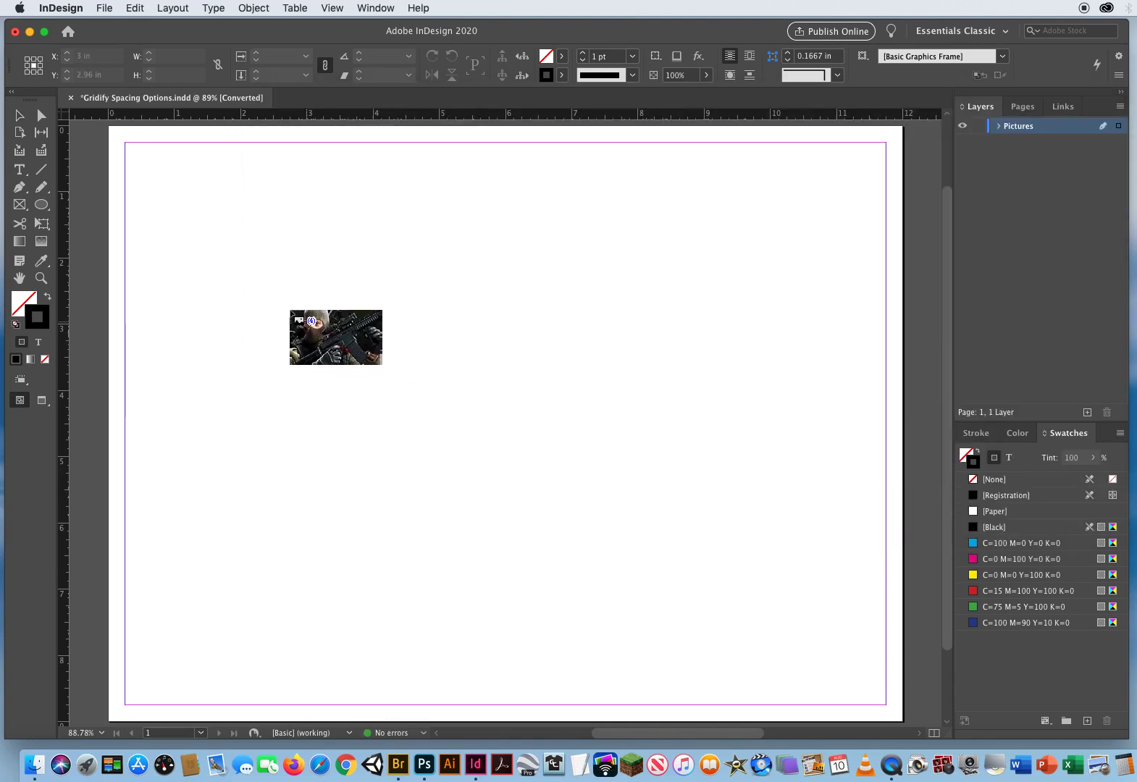
Drag out a placement frame near the top-left margin with the loaded cursor
drag(336, 338, 273, 276)
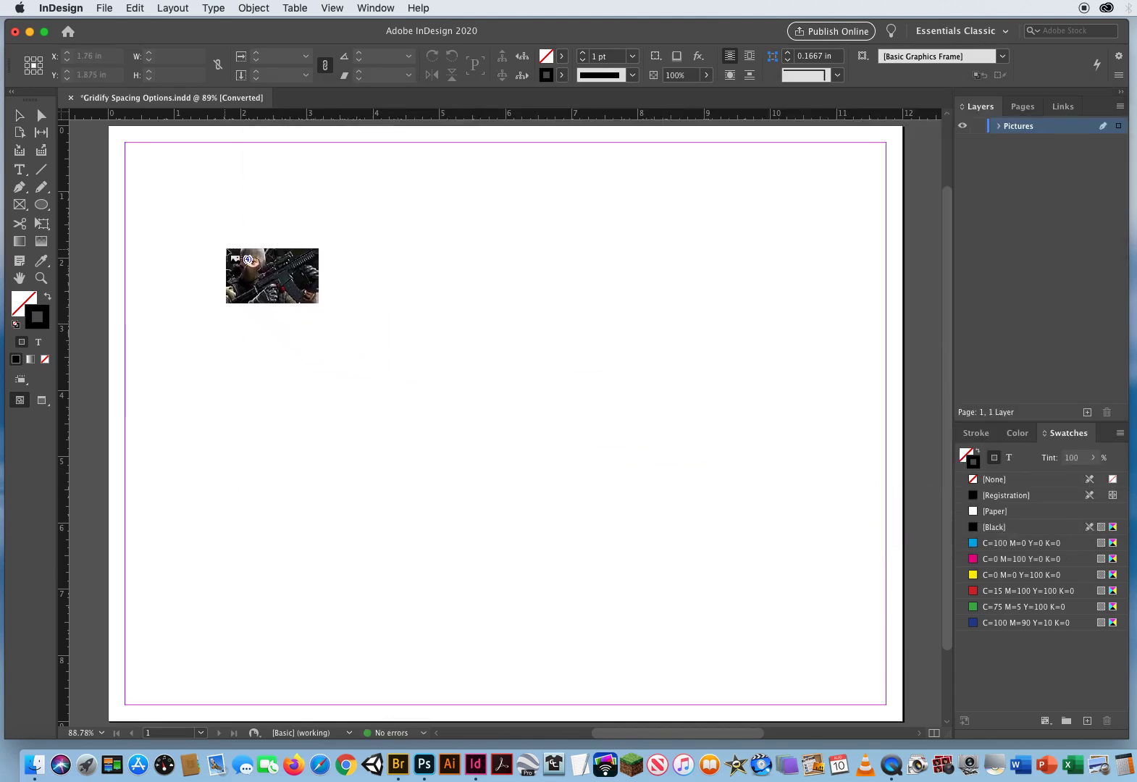
drag(272, 275, 316, 457)
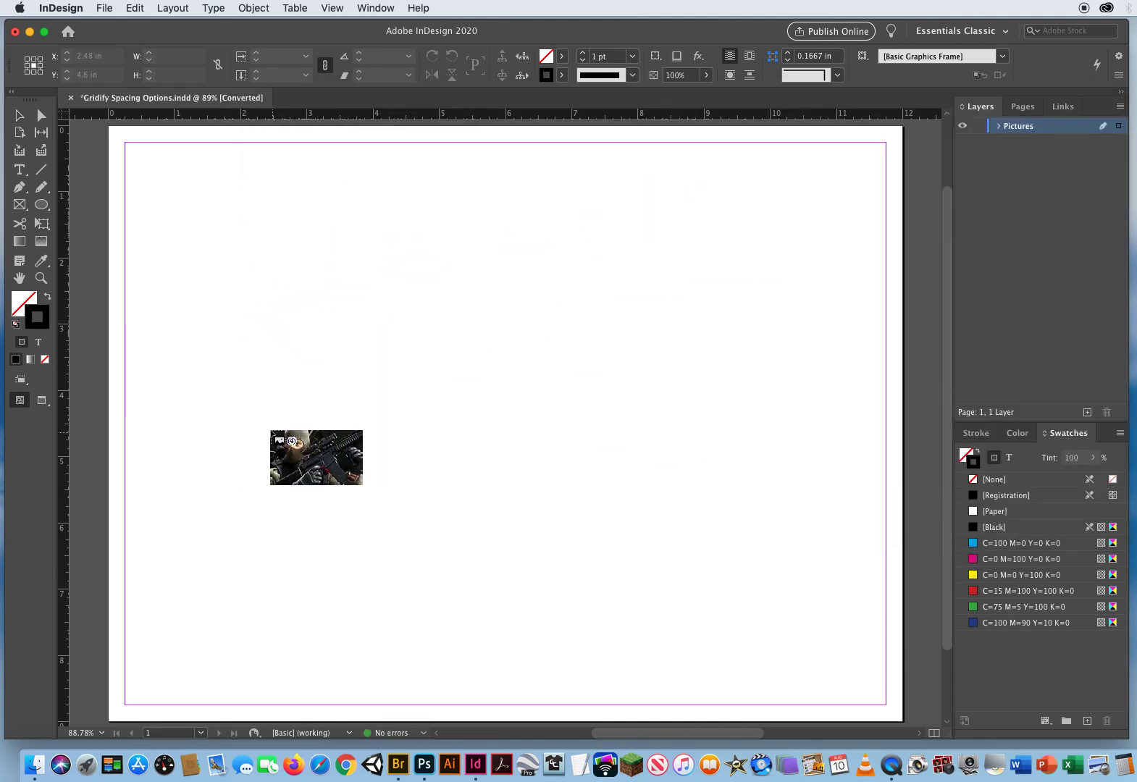
drag(316, 458, 220, 201)
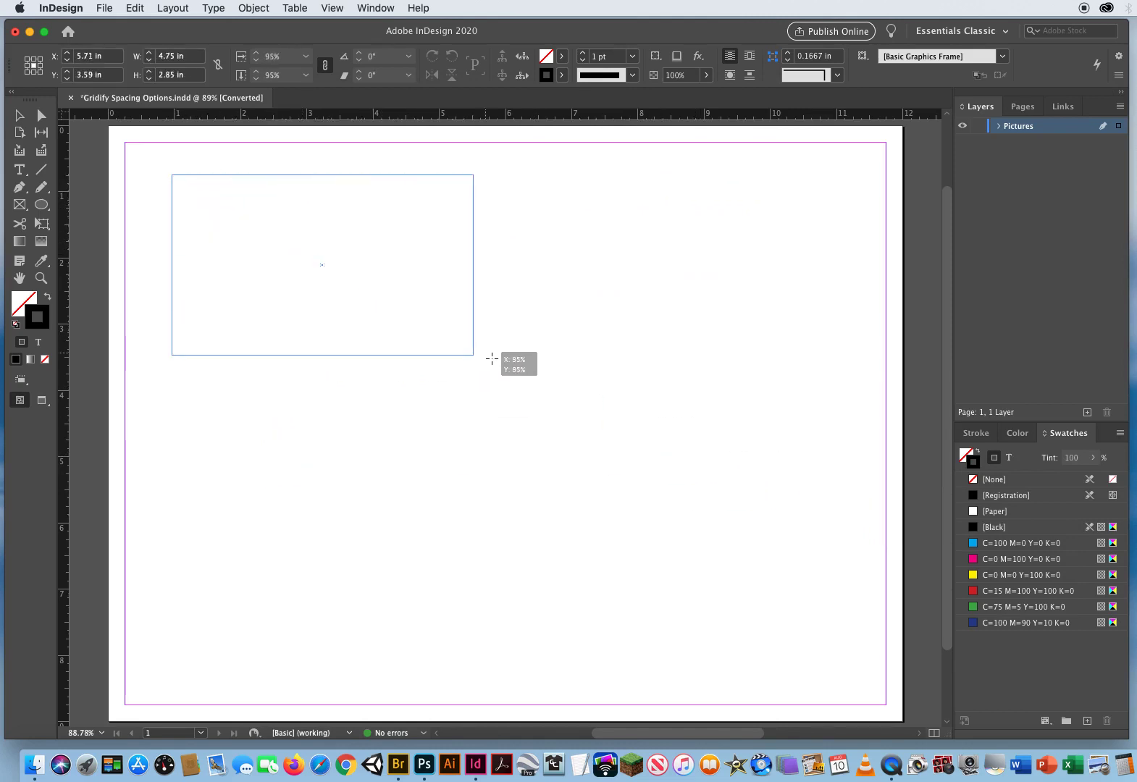
drag(469, 356, 460, 350)
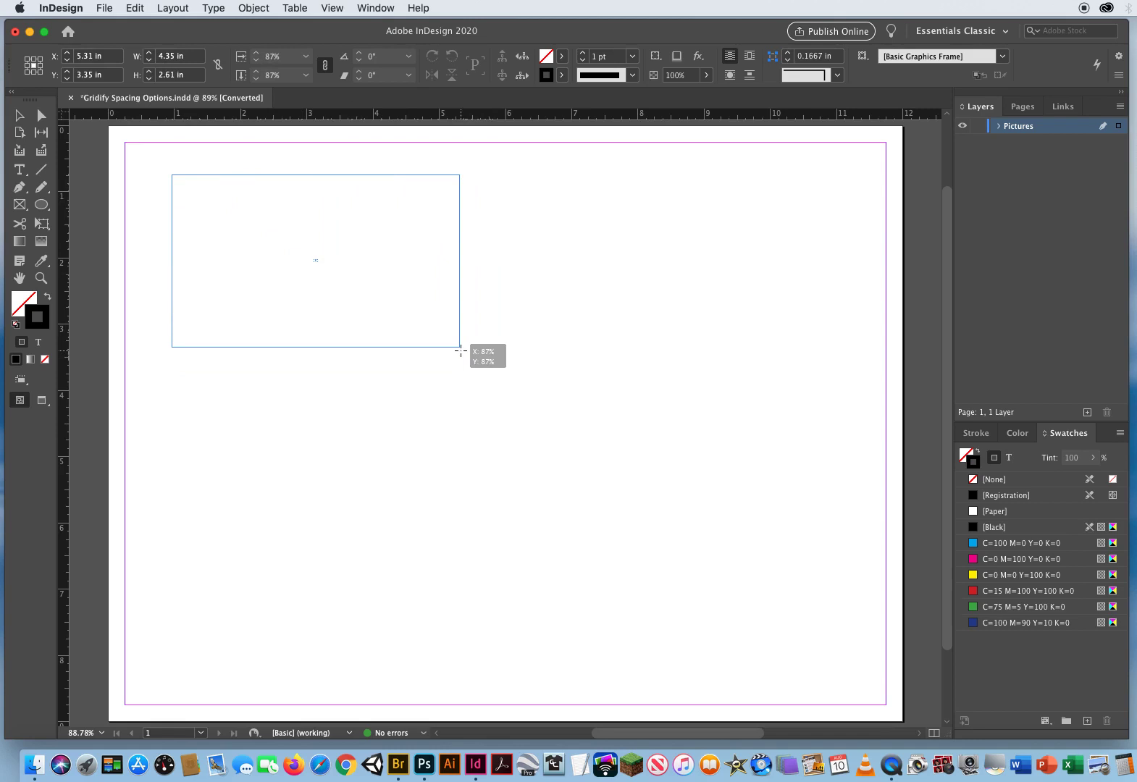
drag(461, 350, 469, 363)
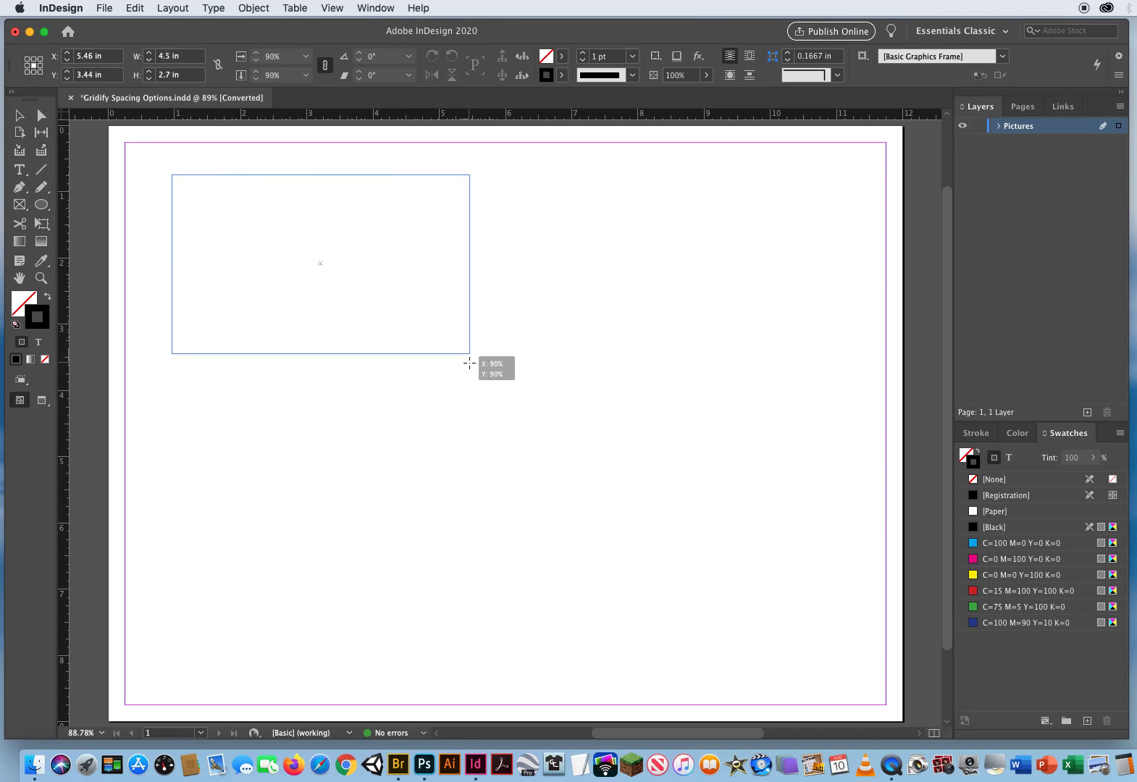
drag(471, 363, 469, 364)
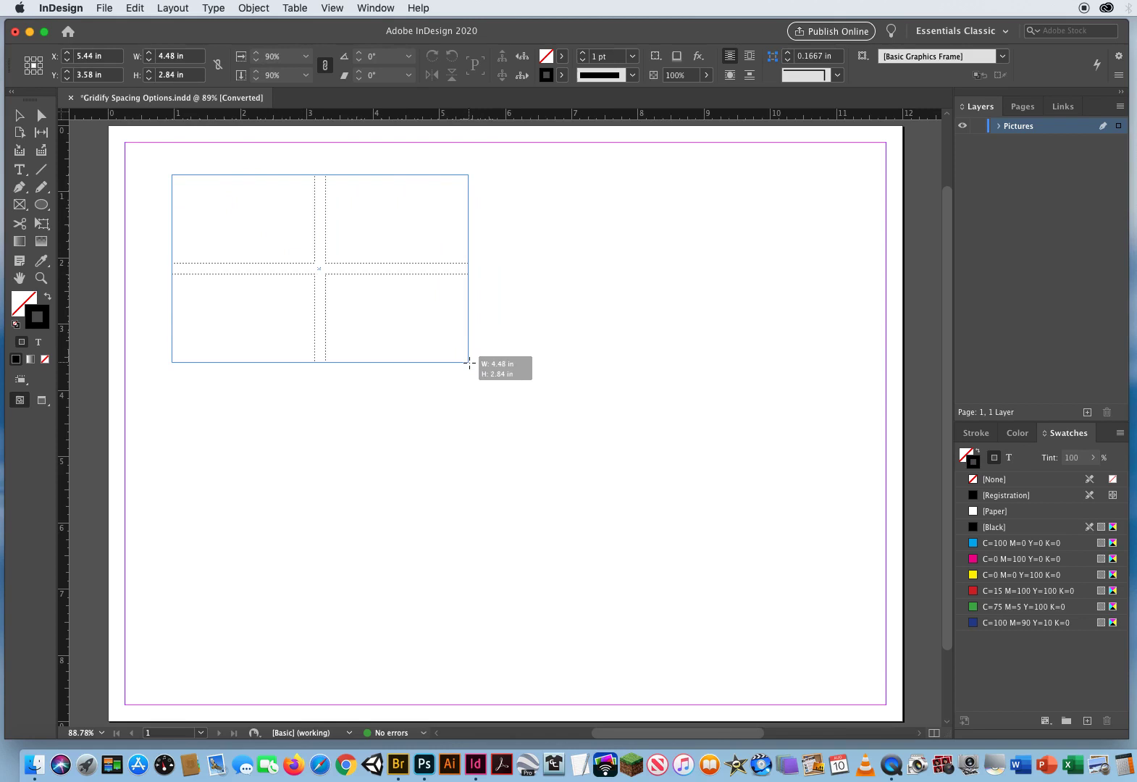
Gridify the frame into 2 rows by 2 columns and drag it to about 8.04 × 5.2 in
drag(468, 364, 693, 456)
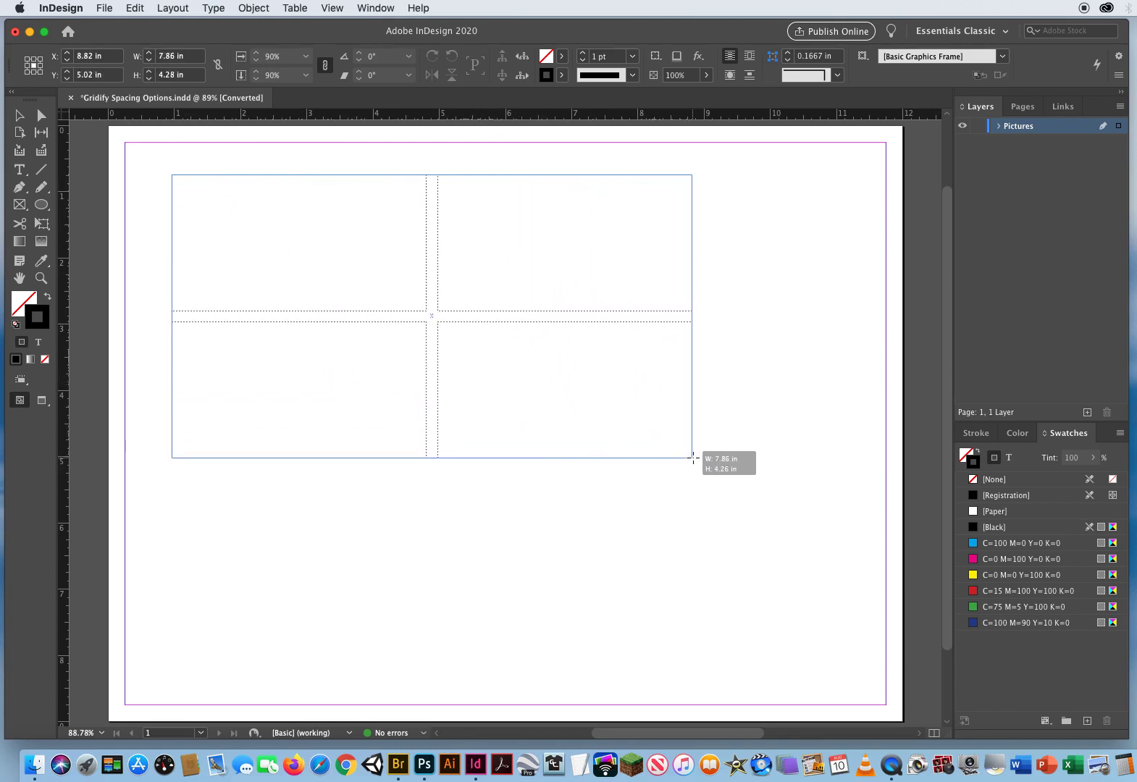
drag(691, 458, 721, 512)
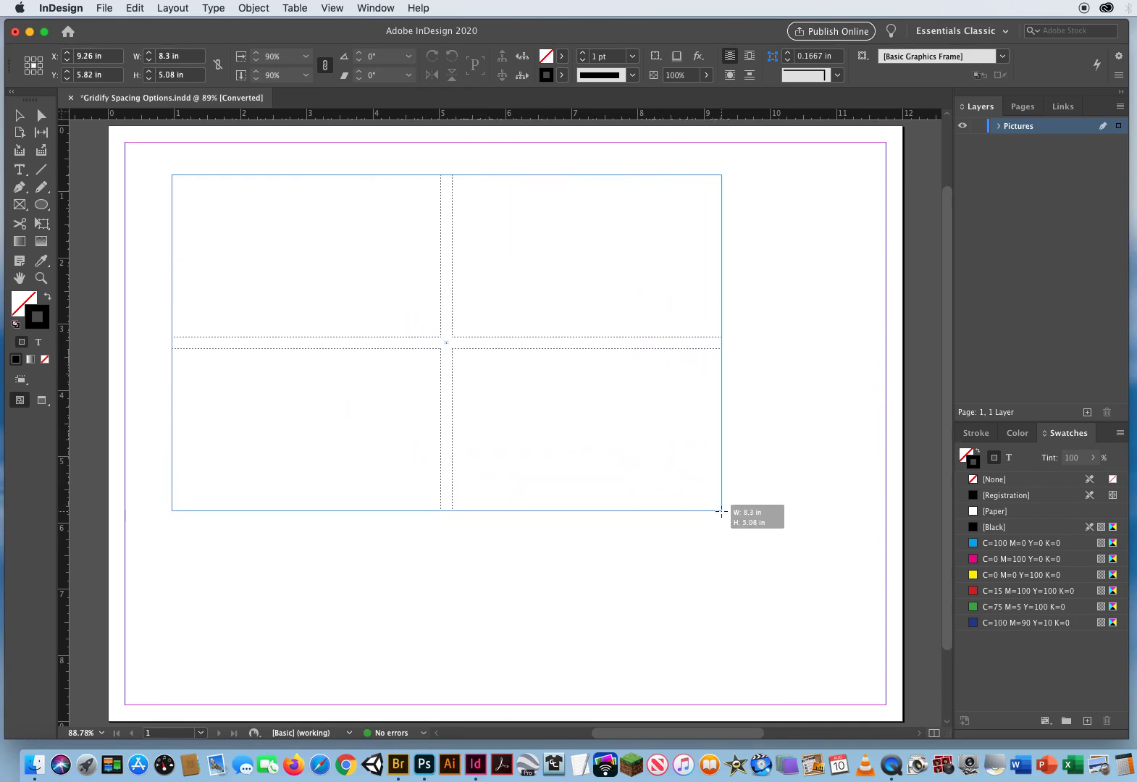
drag(722, 511, 722, 511)
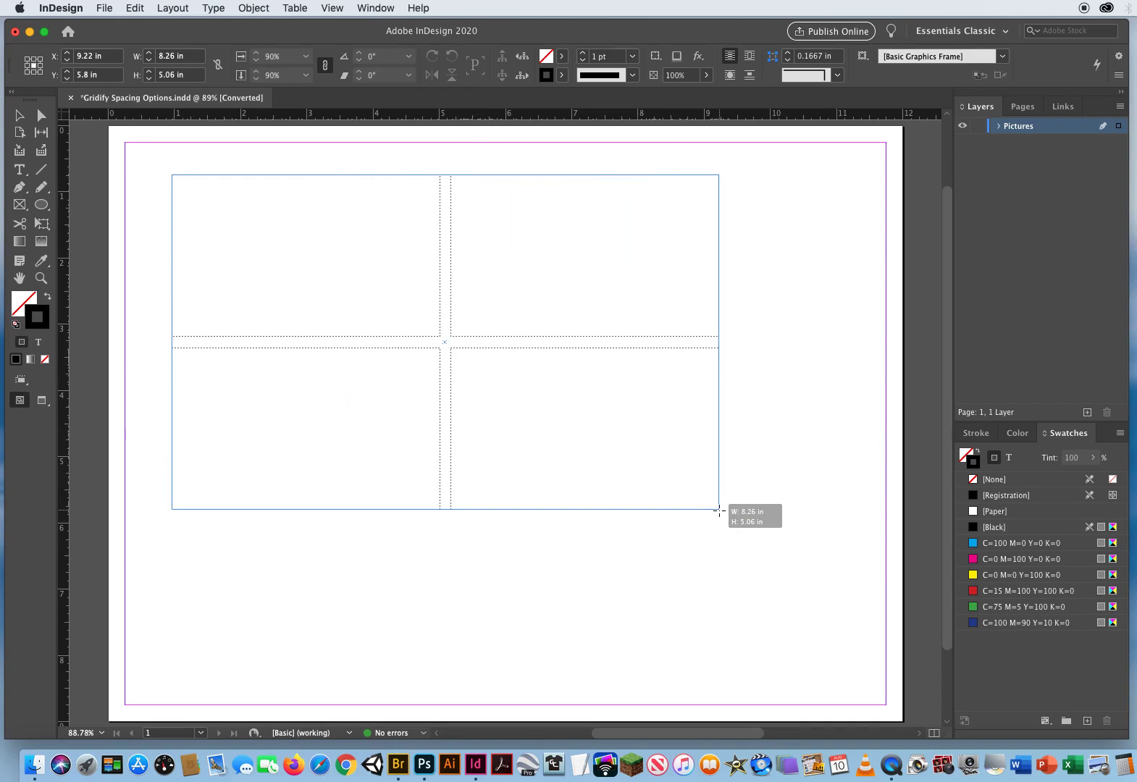
drag(718, 512, 705, 520)
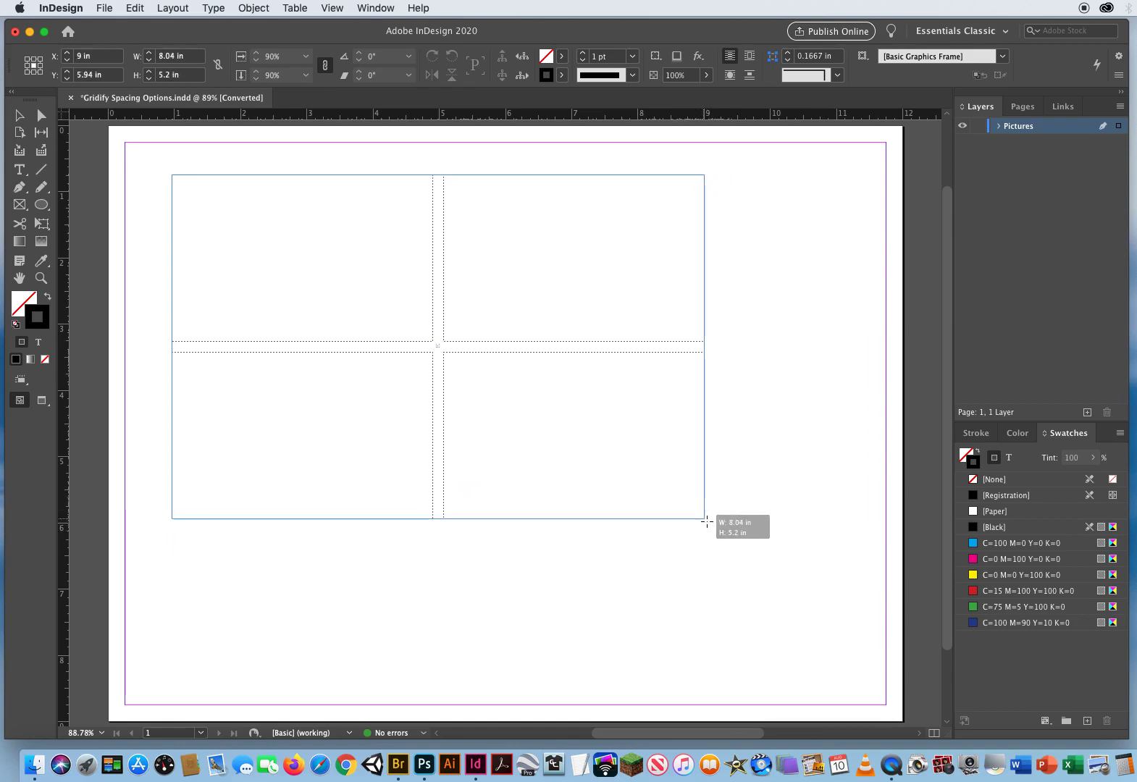
drag(704, 514, 712, 524)
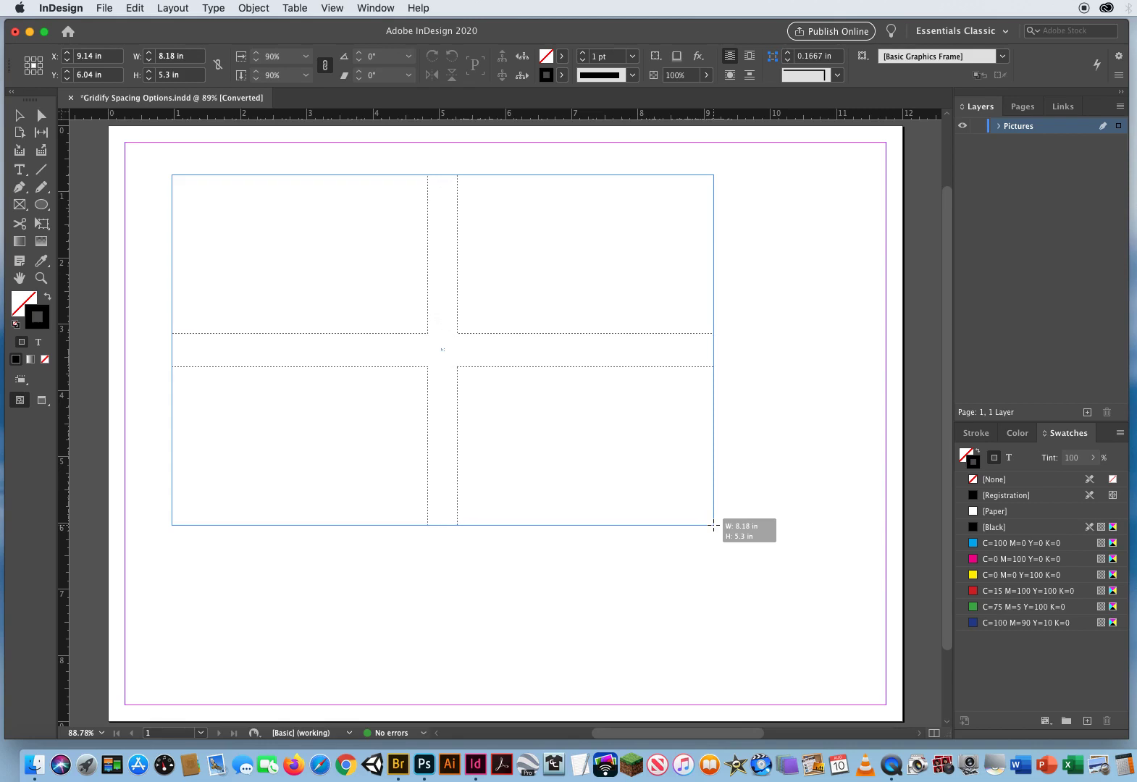
Widen the gutters with Cmd+arrows and drag the grid to about 8.96 × 5.94 in
drag(711, 525, 765, 569)
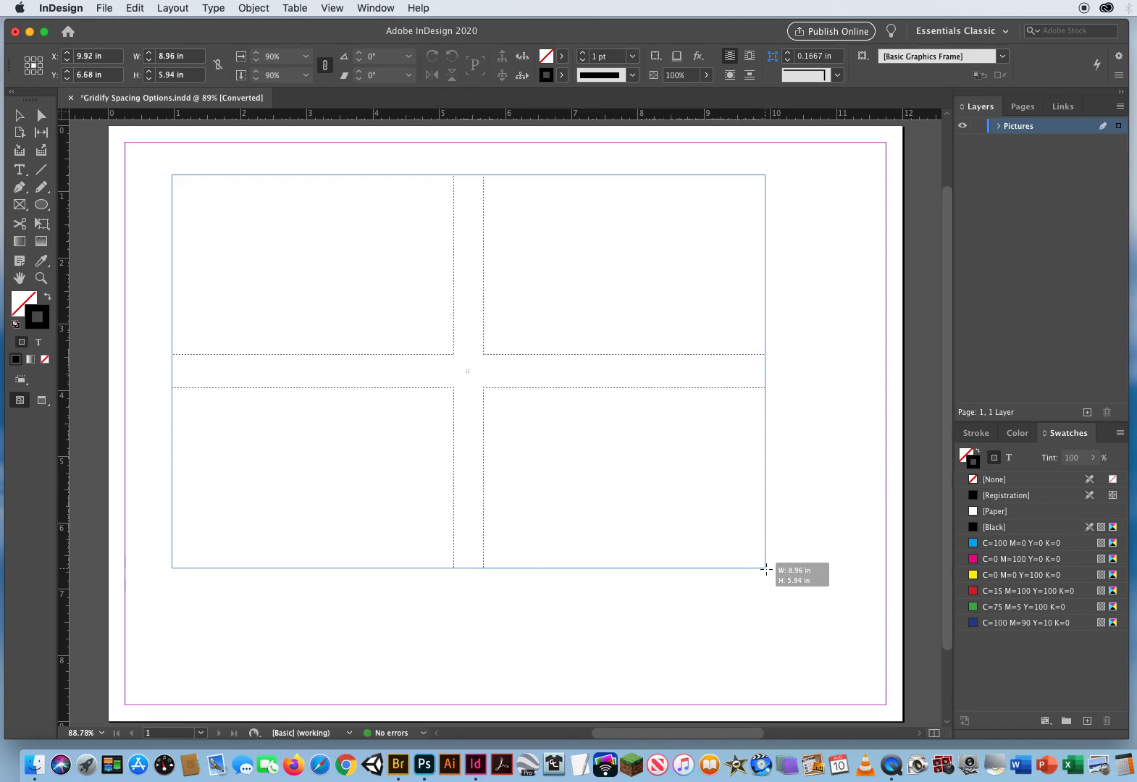
drag(766, 569, 791, 587)
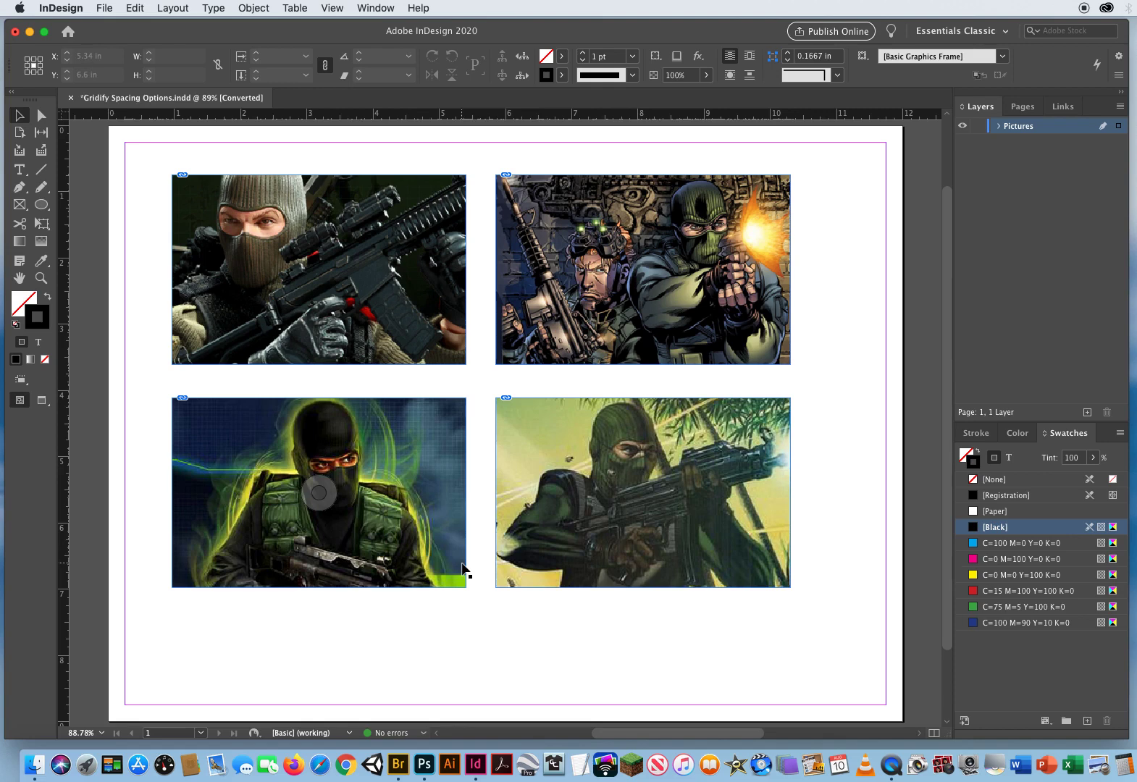
mouse_move(407, 382)
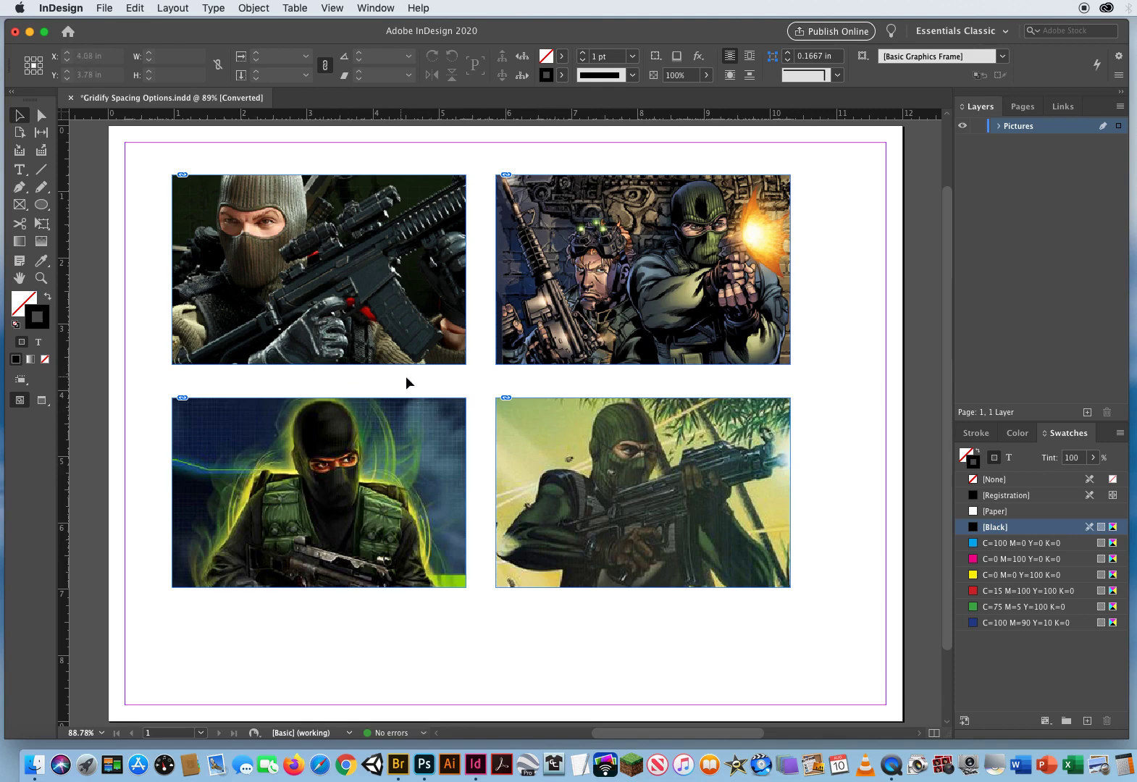